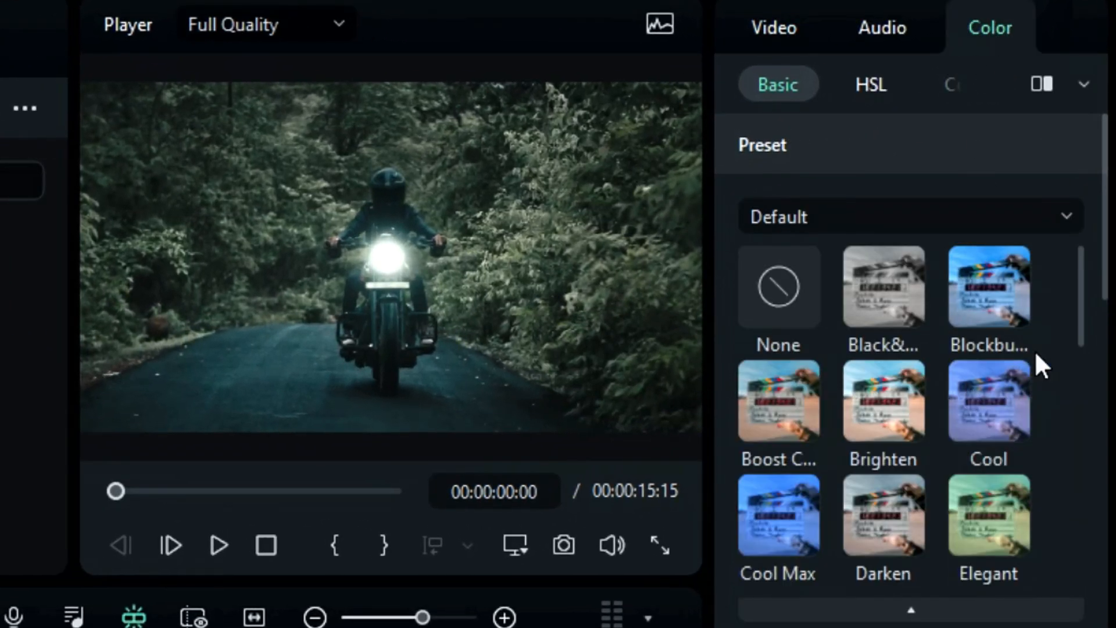
Browse the Basic color preset thumbnails without applying one, then reveal the LUT section
scroll(down, 3)
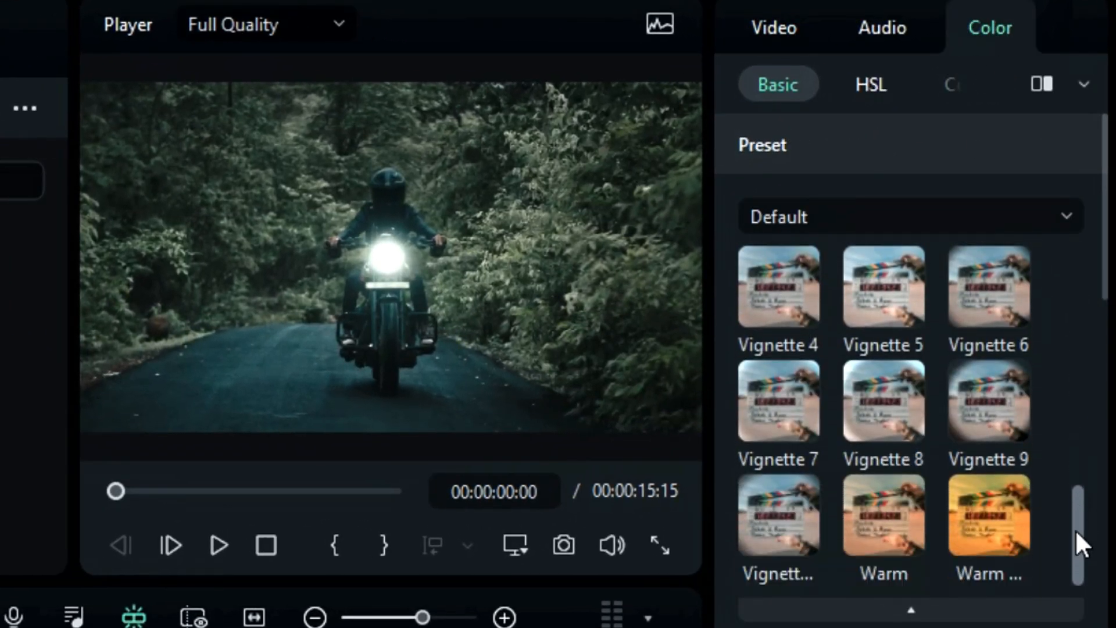
scroll(up, 3)
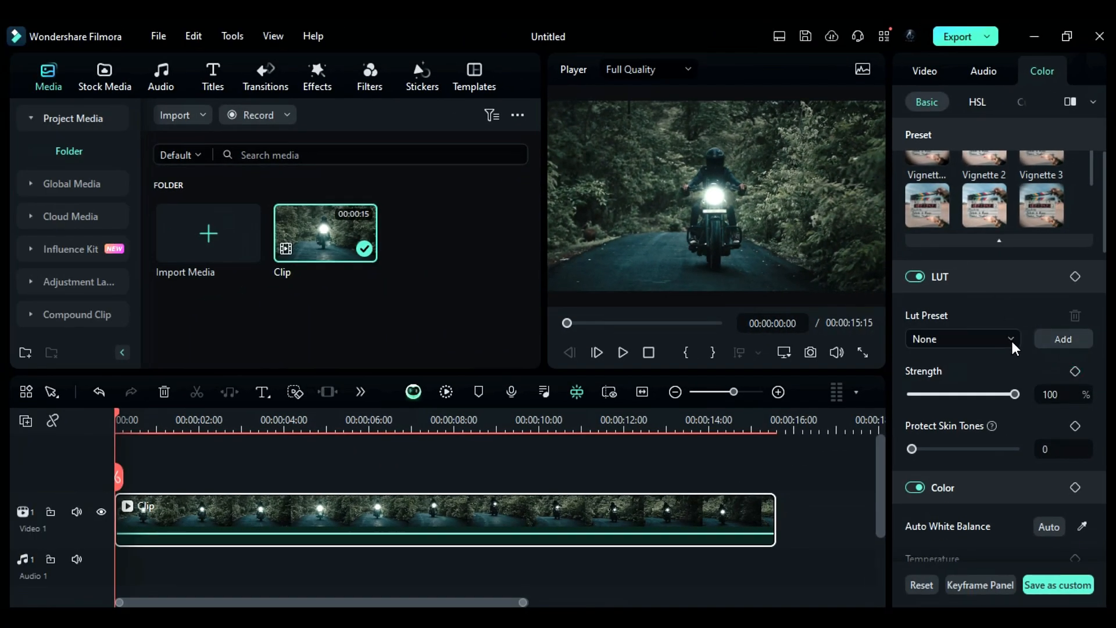
click(961, 339)
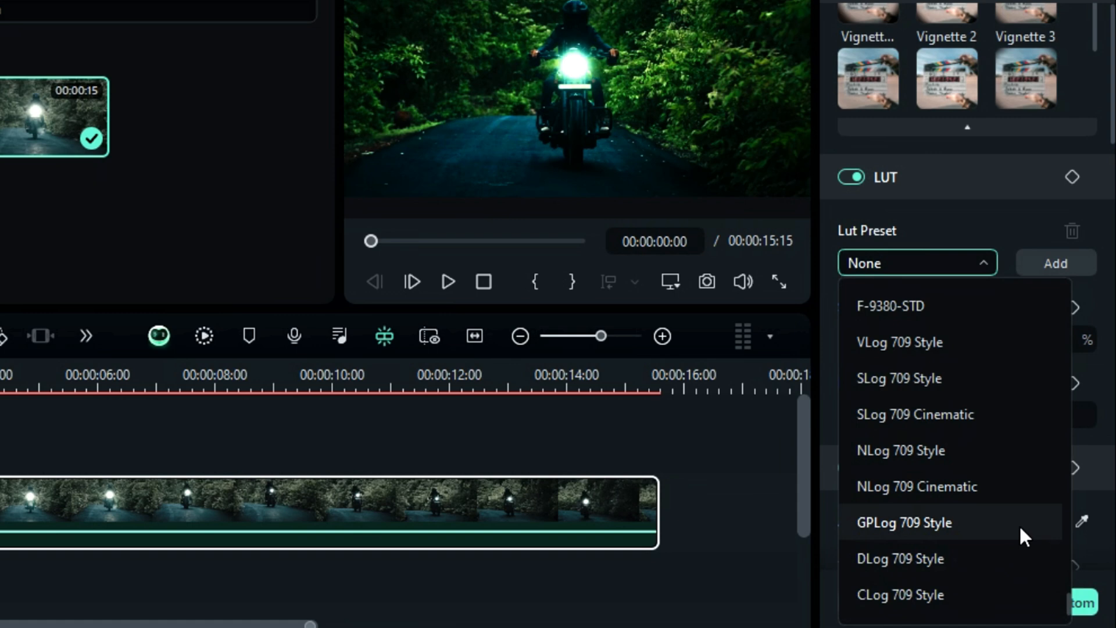
mouse_move(949, 451)
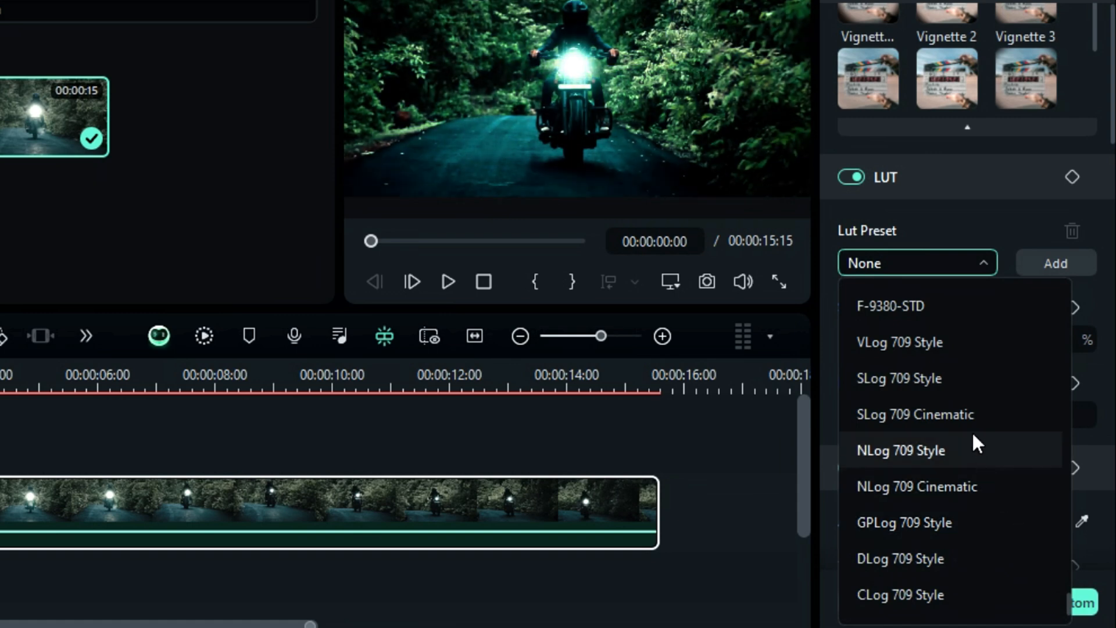
mouse_move(963, 354)
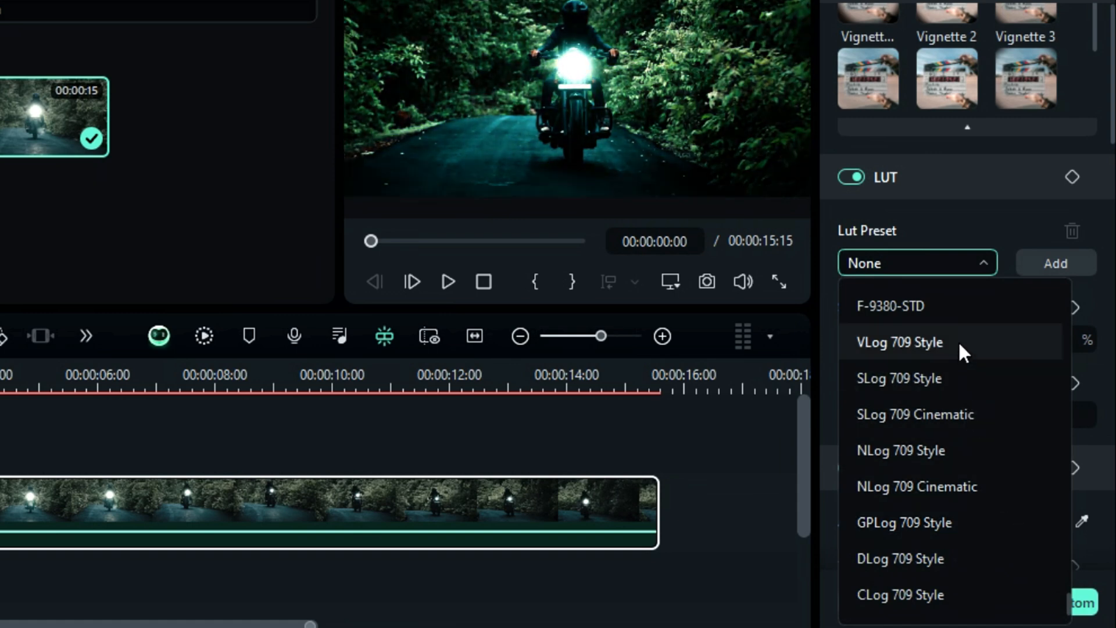
click(1055, 263)
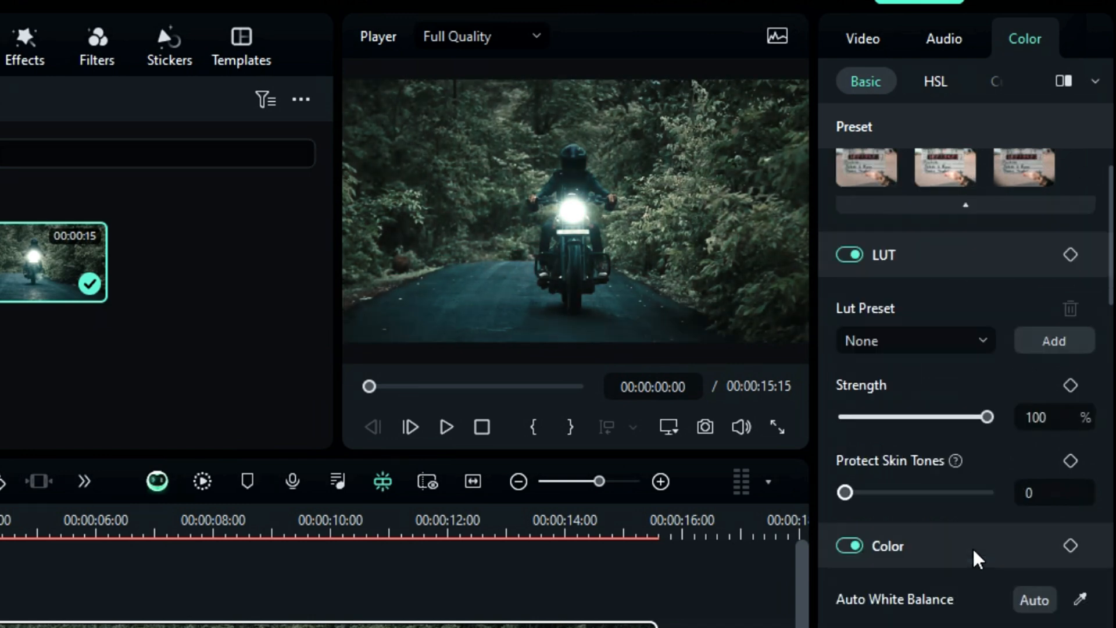
Set temperature -21, tint 10, reset saturation, raise vibrance; contrast 49, highlight 40, white -10, black -2
scroll(down, 3)
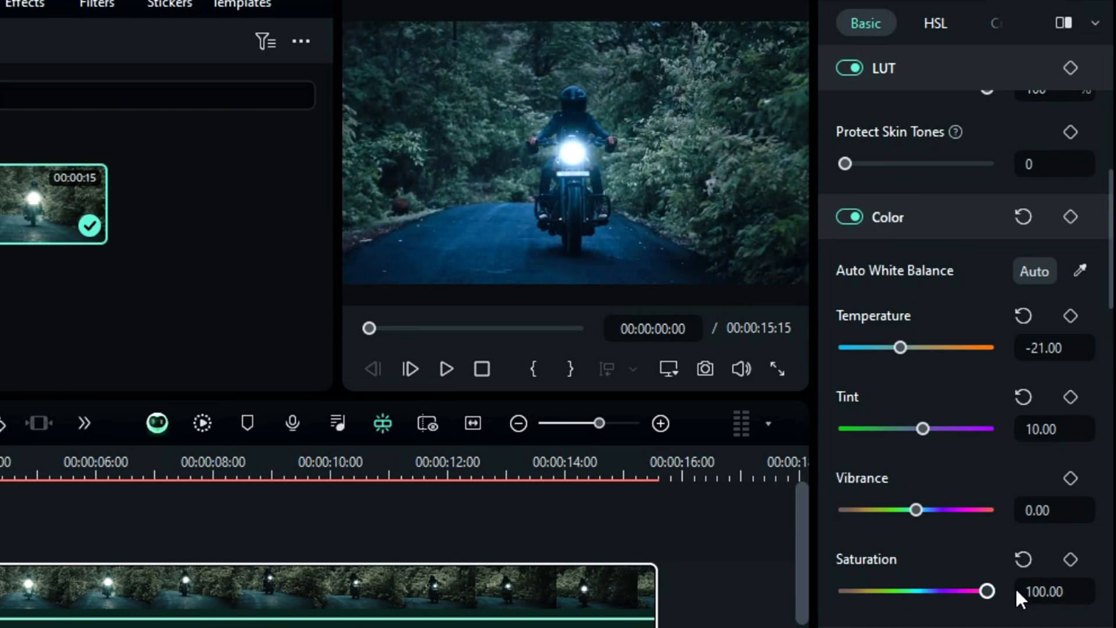
click(1023, 560)
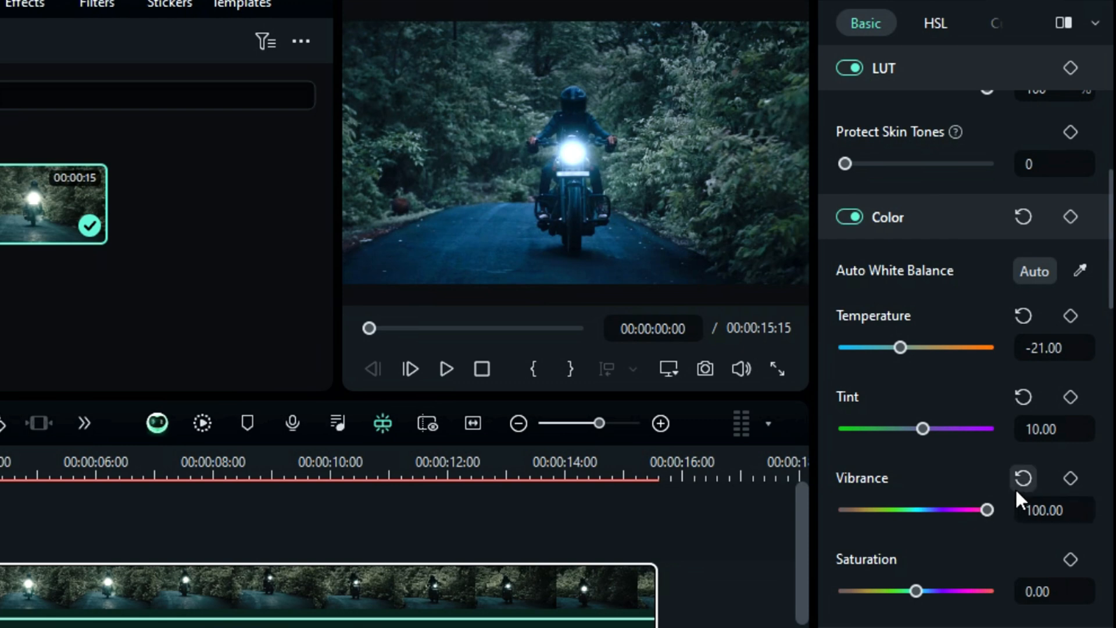
scroll(down, 3)
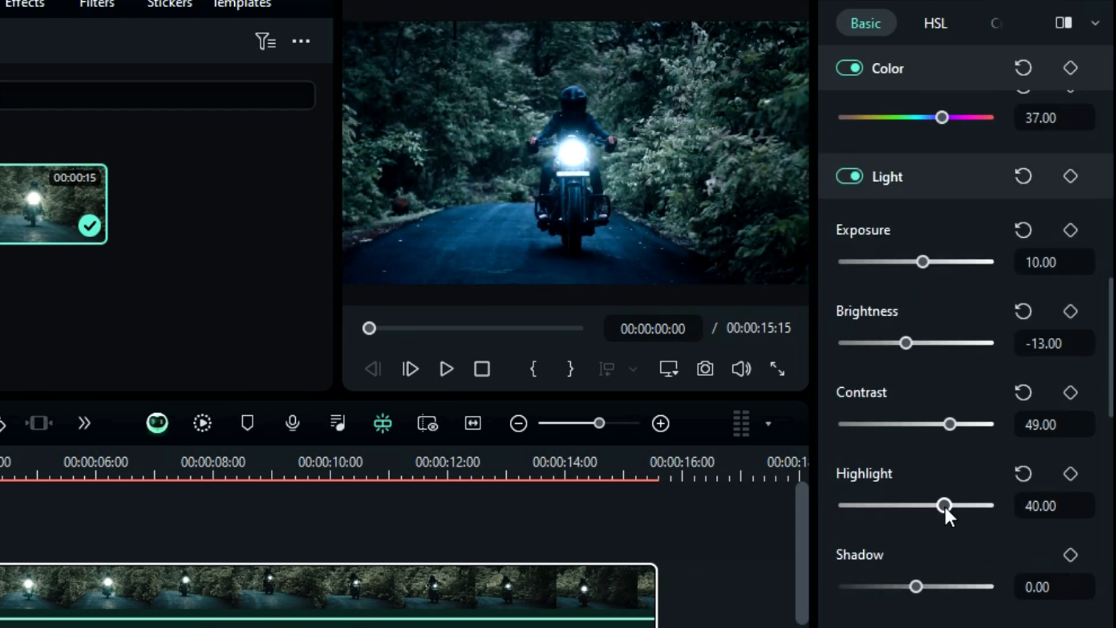
scroll(down, 3)
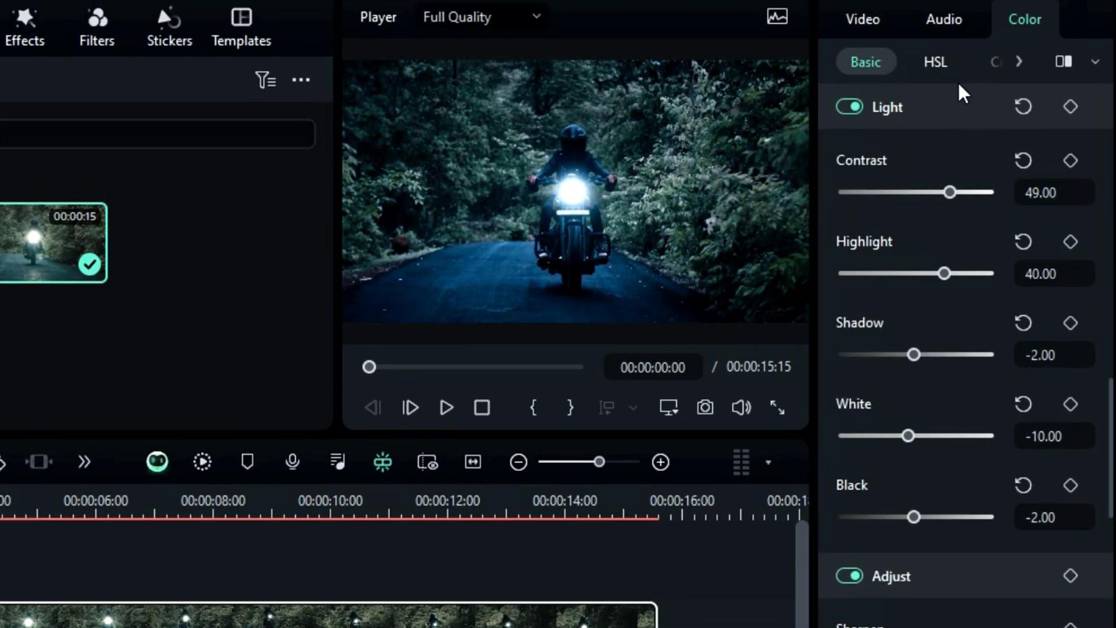
In HSL, set greens to hue 70, saturation 60, luminance 21 and yellows to 22, 35, 24
click(935, 62)
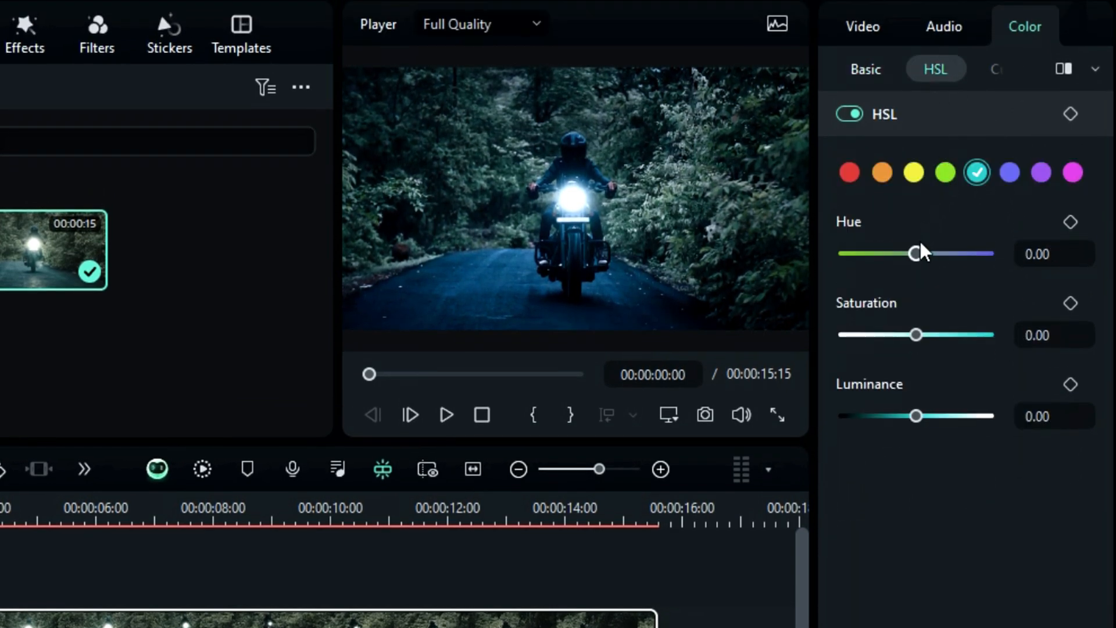
click(945, 172)
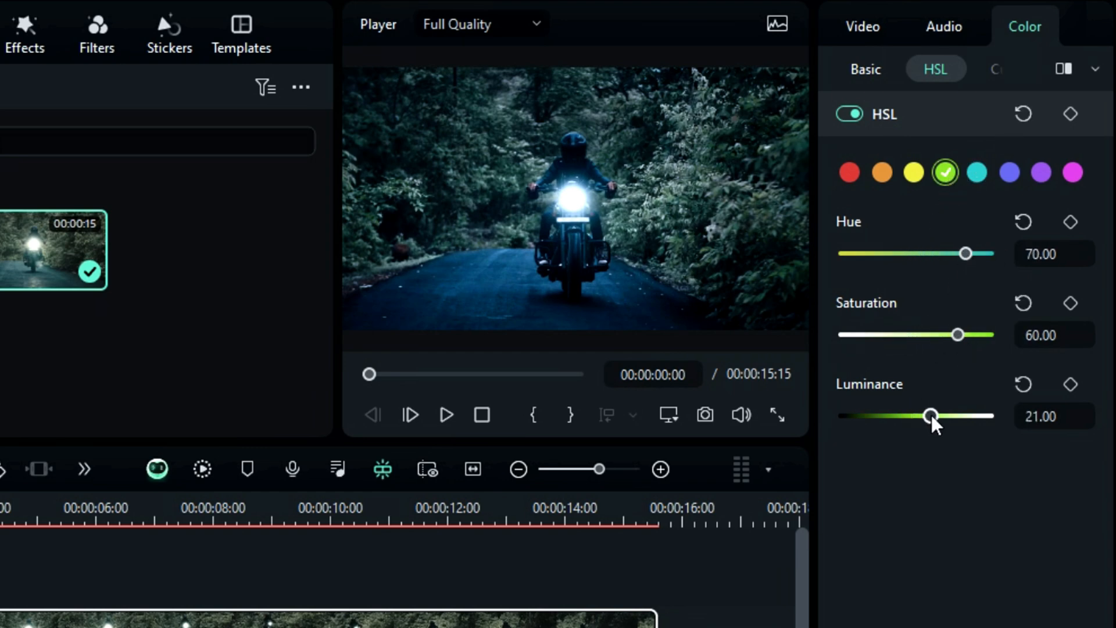
click(913, 172)
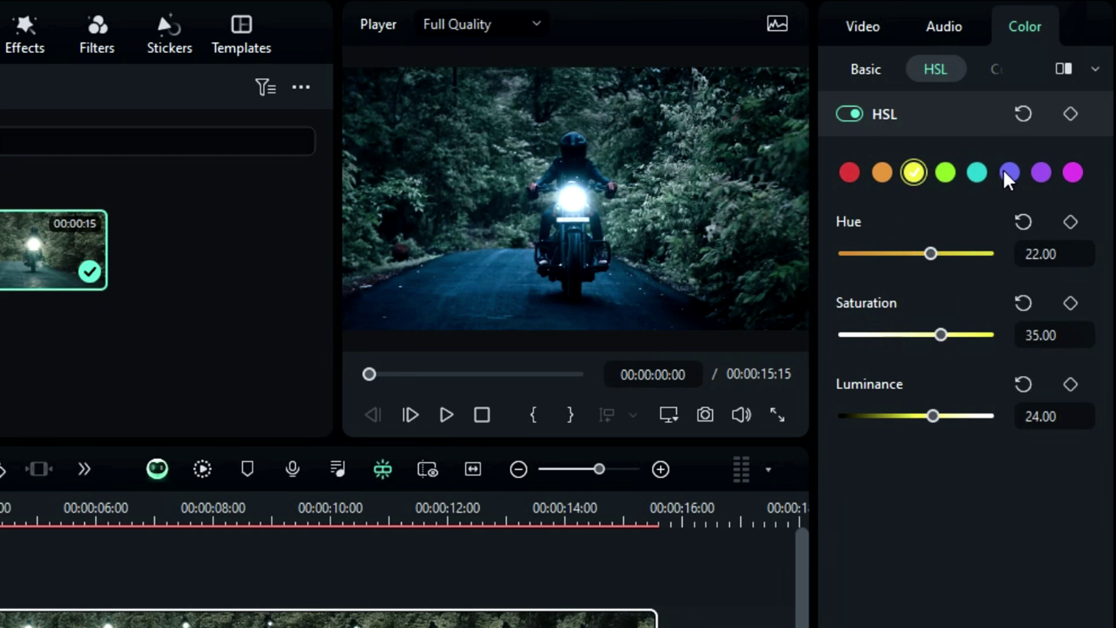
click(1009, 172)
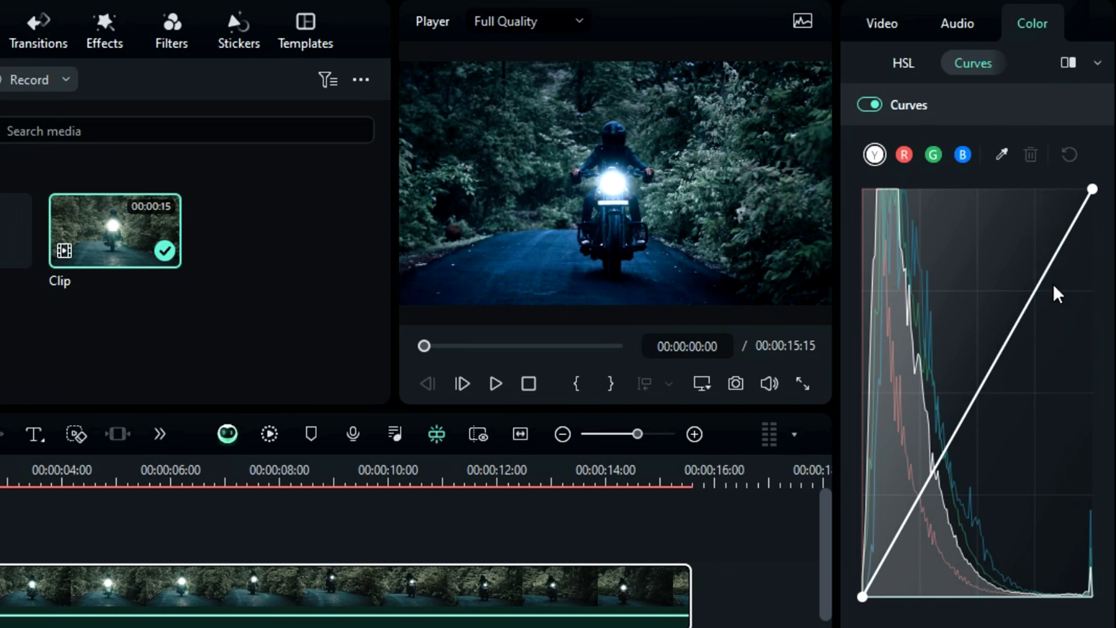
Add points to the Y curve for a gentle S, then set the Highlights wheel to 0.35
click(1004, 343)
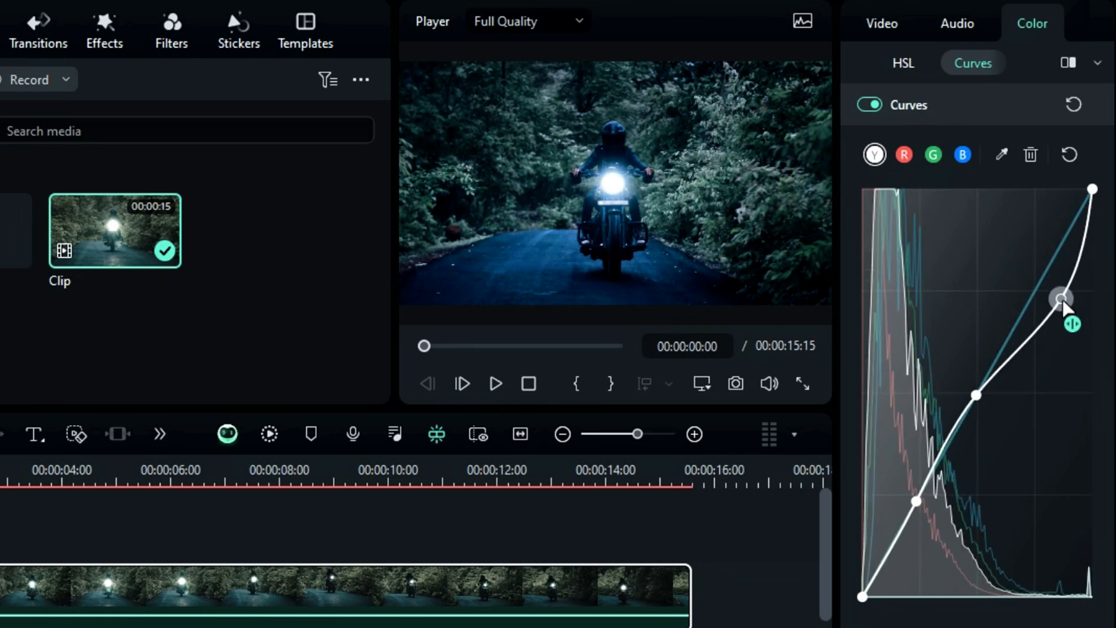
click(971, 63)
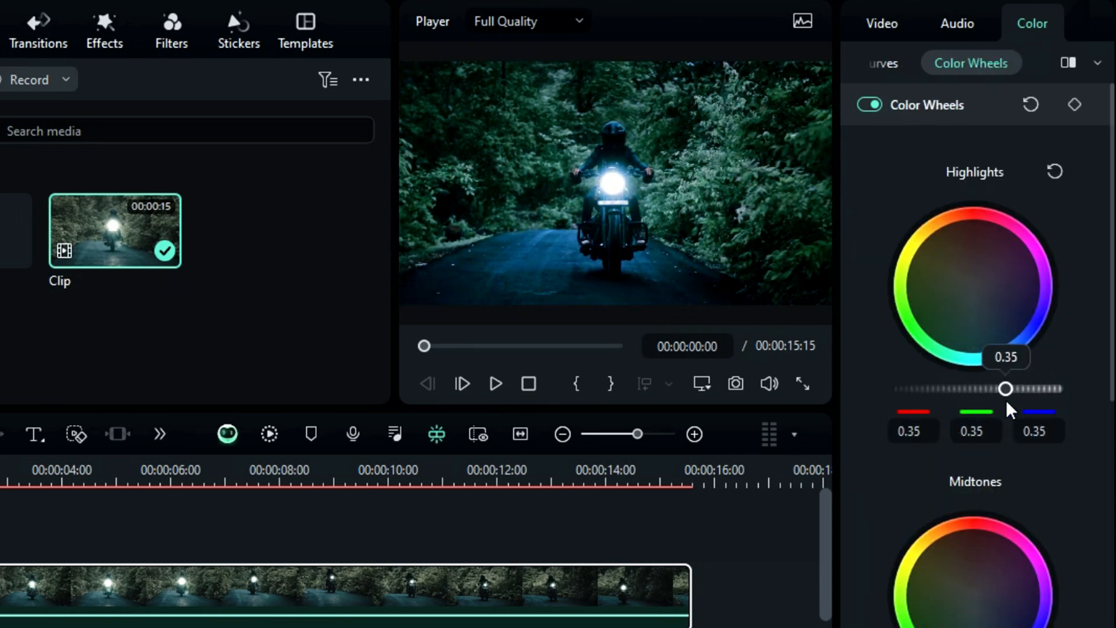
Pull midtones to about -0.44 and tint highlights, then reset the highlights wheel to 0.00
scroll(down, 3)
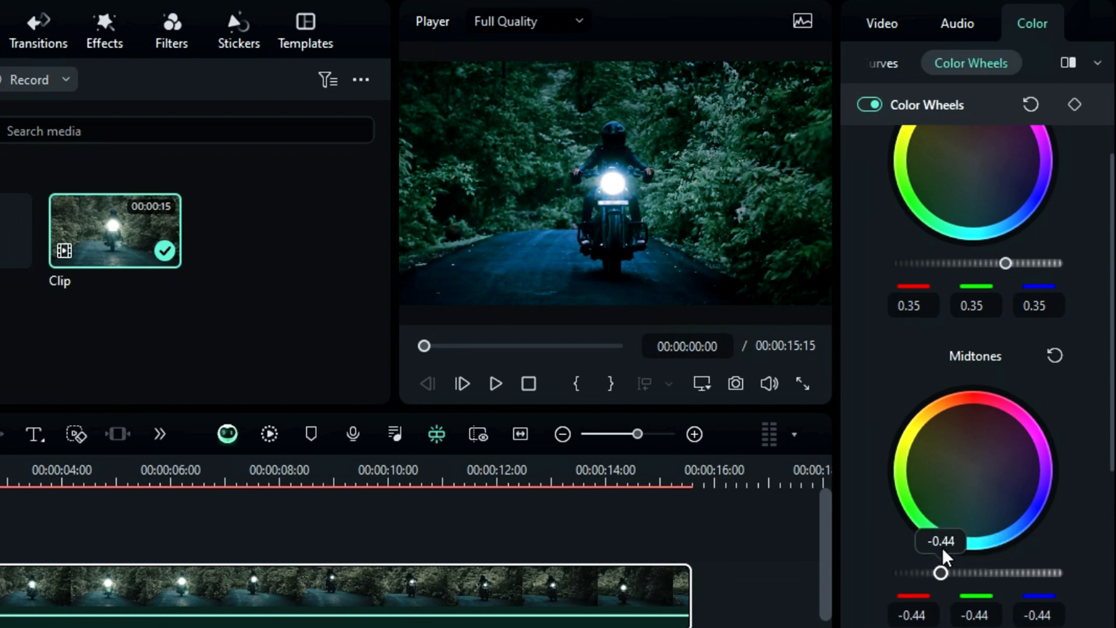
scroll(down, 3)
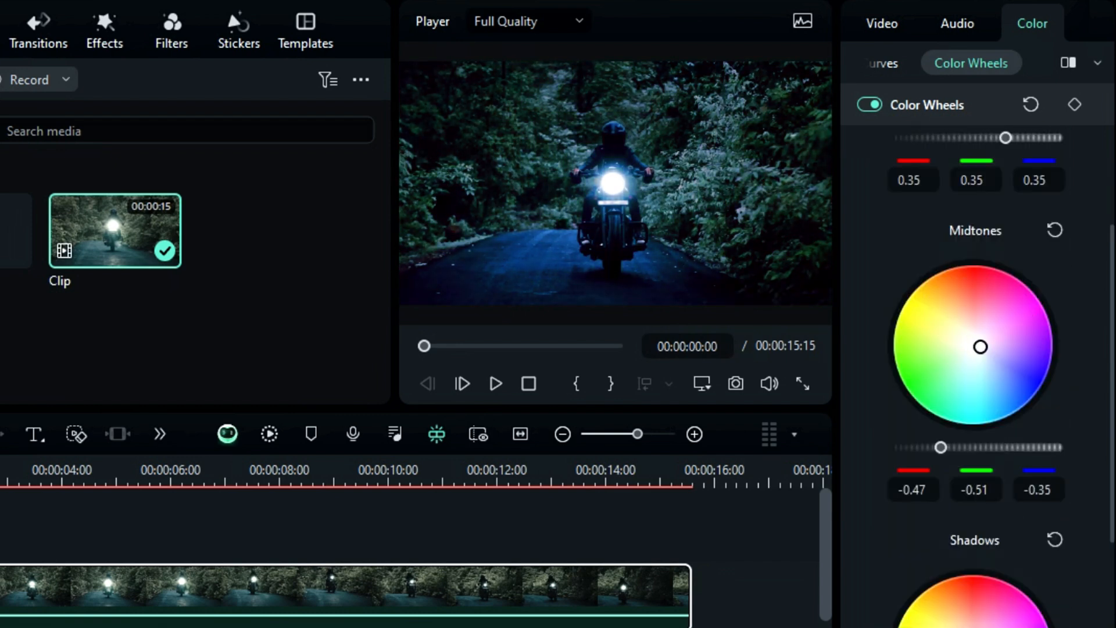
scroll(up, 3)
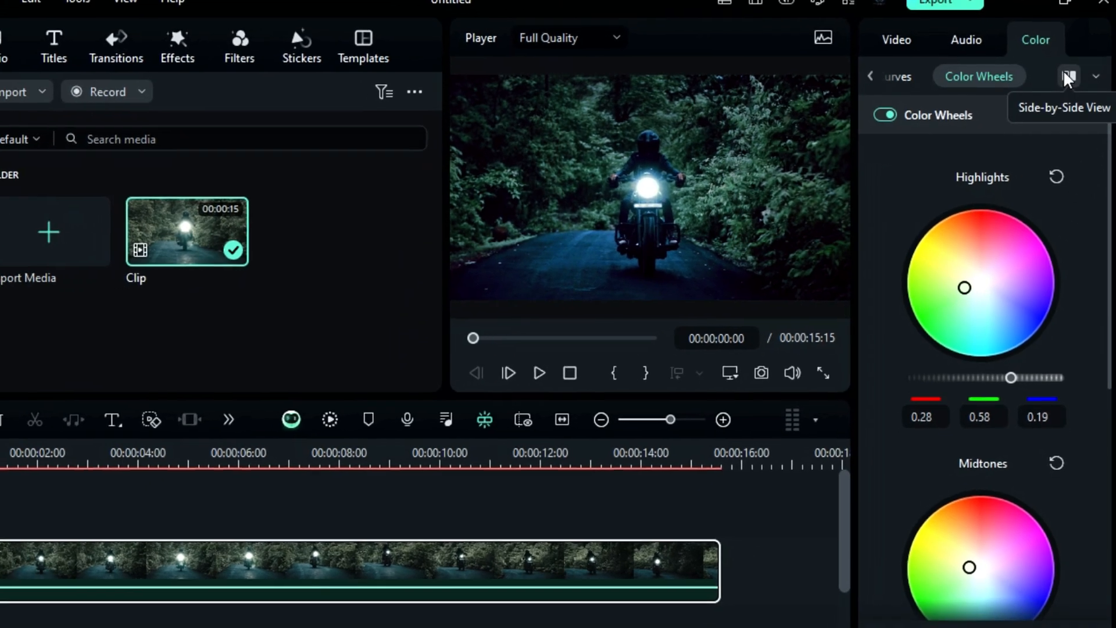
click(1069, 76)
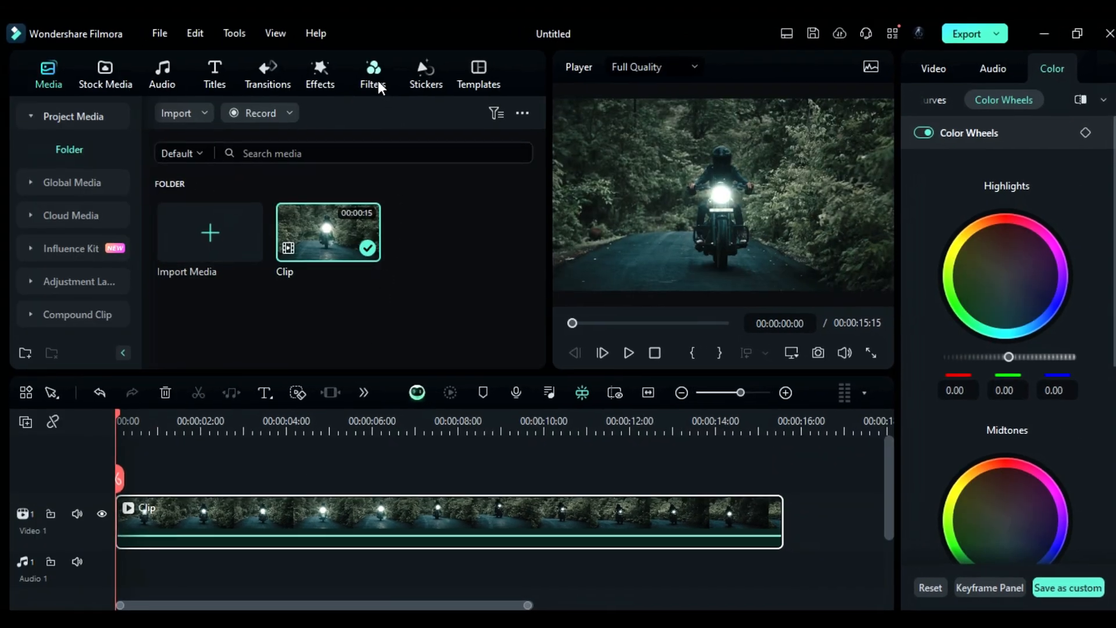
Browse the Camera and Cinematic filter categories and add Chaotic Carnival to track 2
click(372, 74)
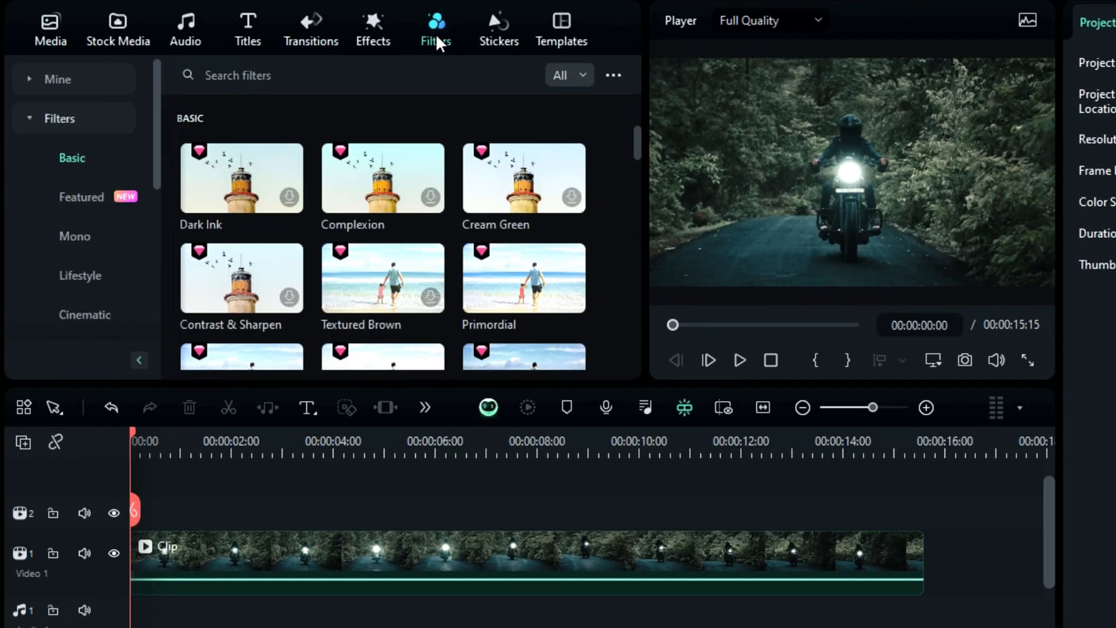
scroll(down, 3)
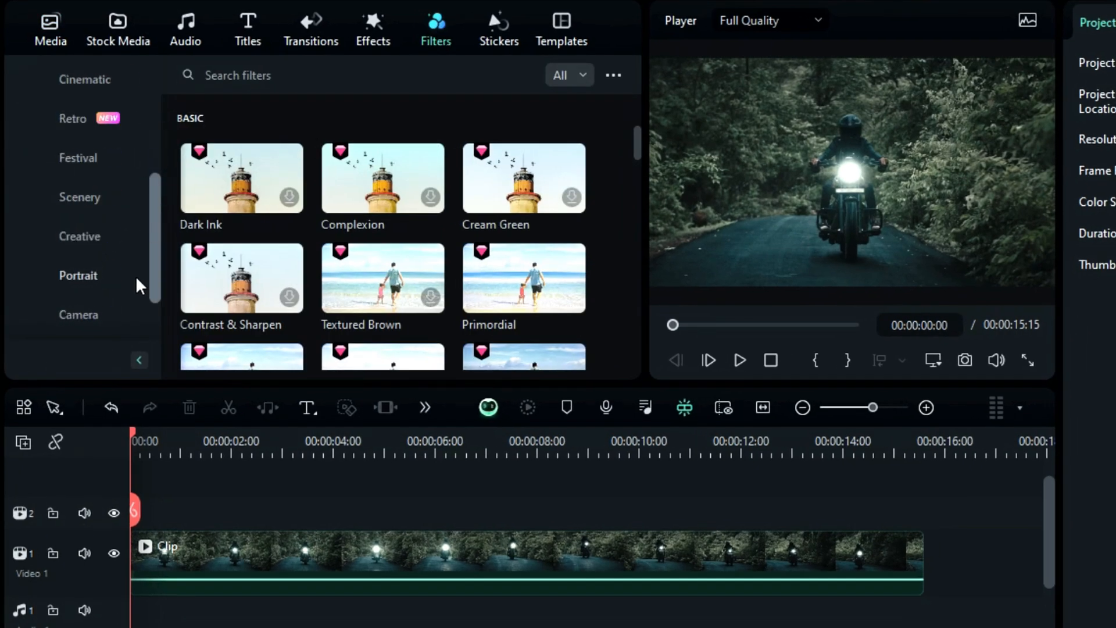
click(79, 313)
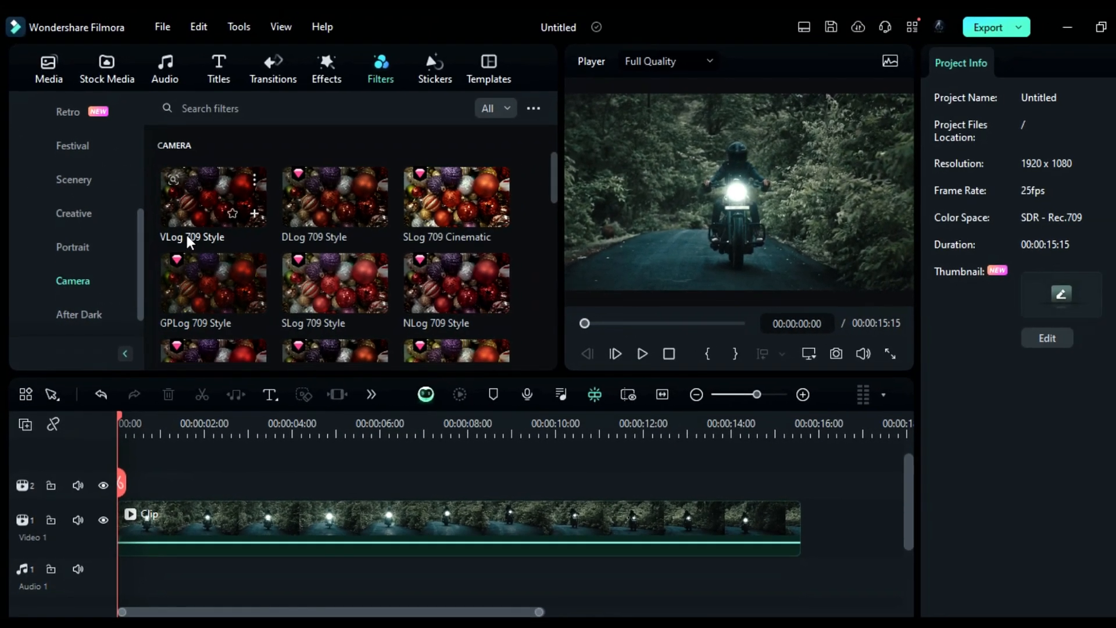
mouse_move(193, 242)
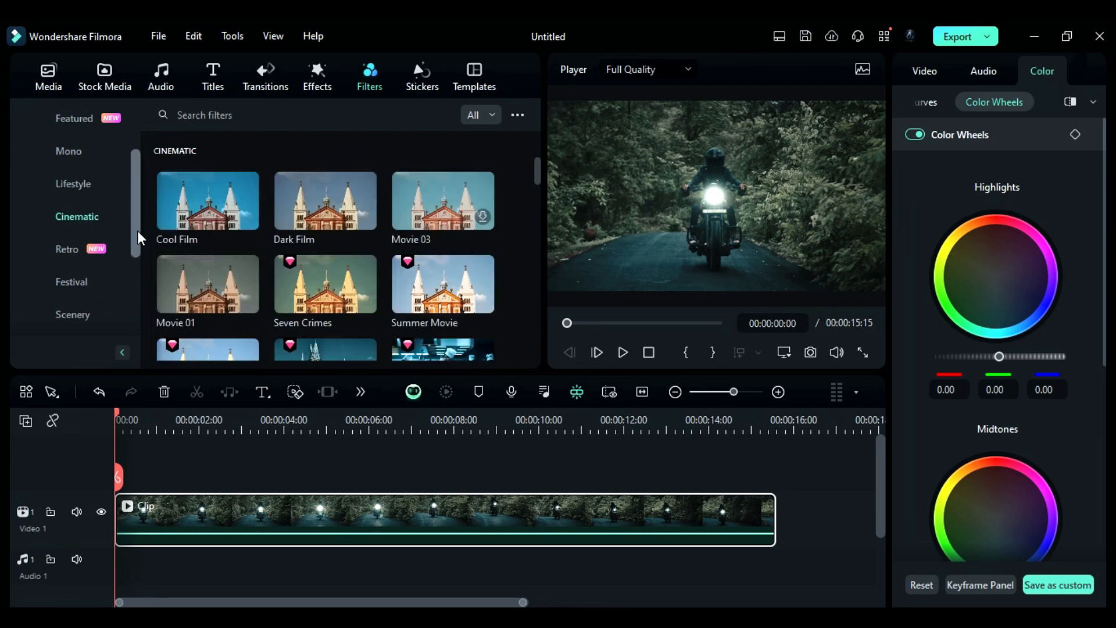
scroll(down, 3)
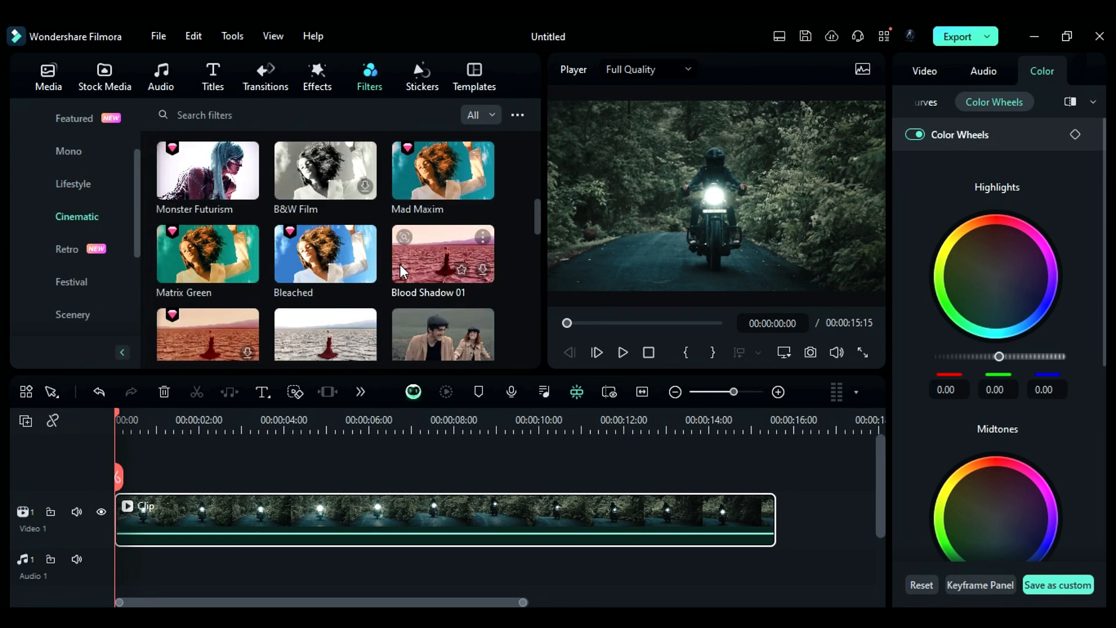
scroll(down, 3)
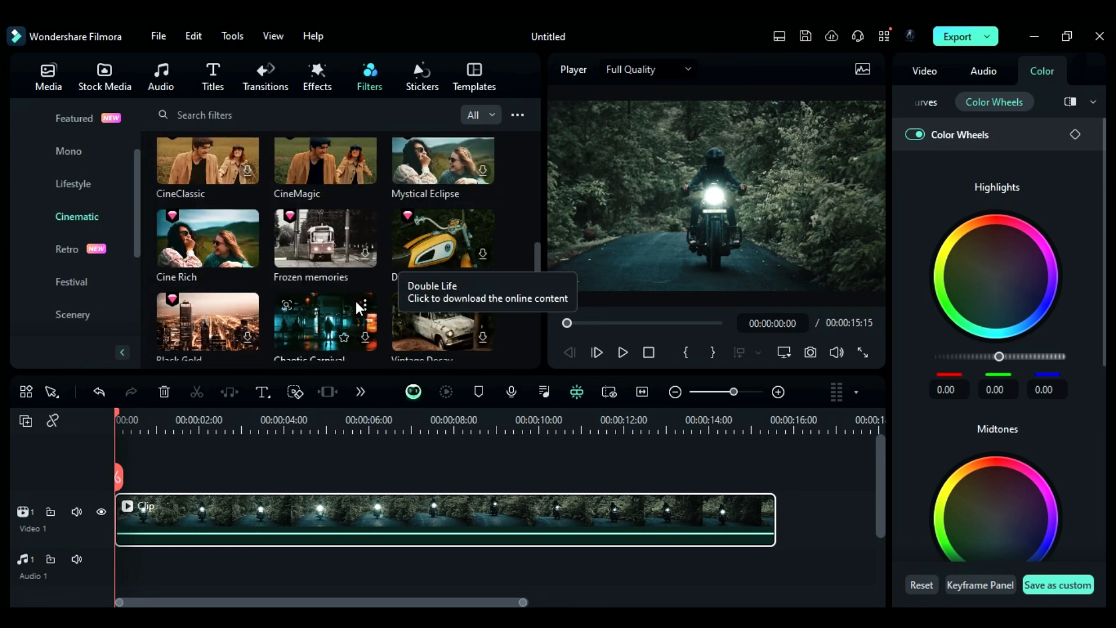
double_click(324, 320)
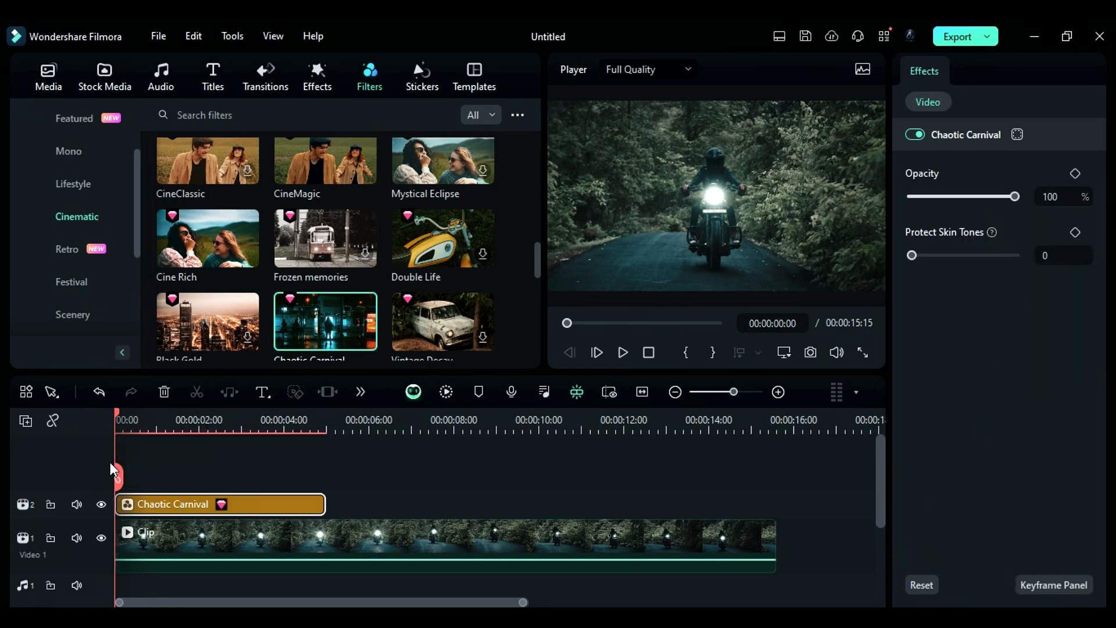
click(48, 77)
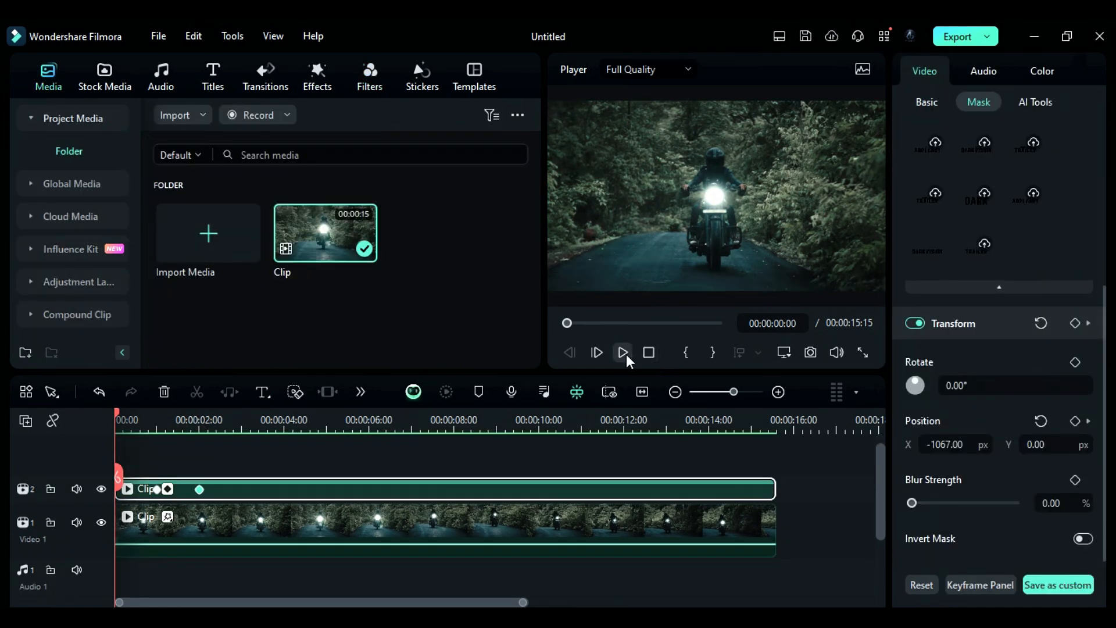
Play the preview to watch the before/after wipe, then pause near 9 seconds
click(622, 353)
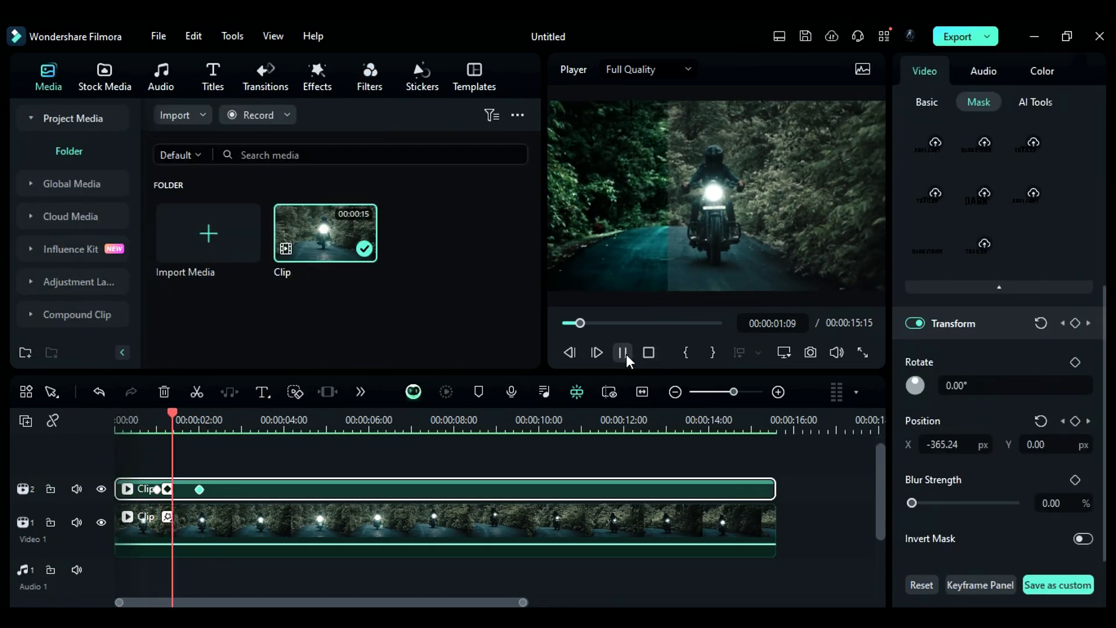
click(621, 352)
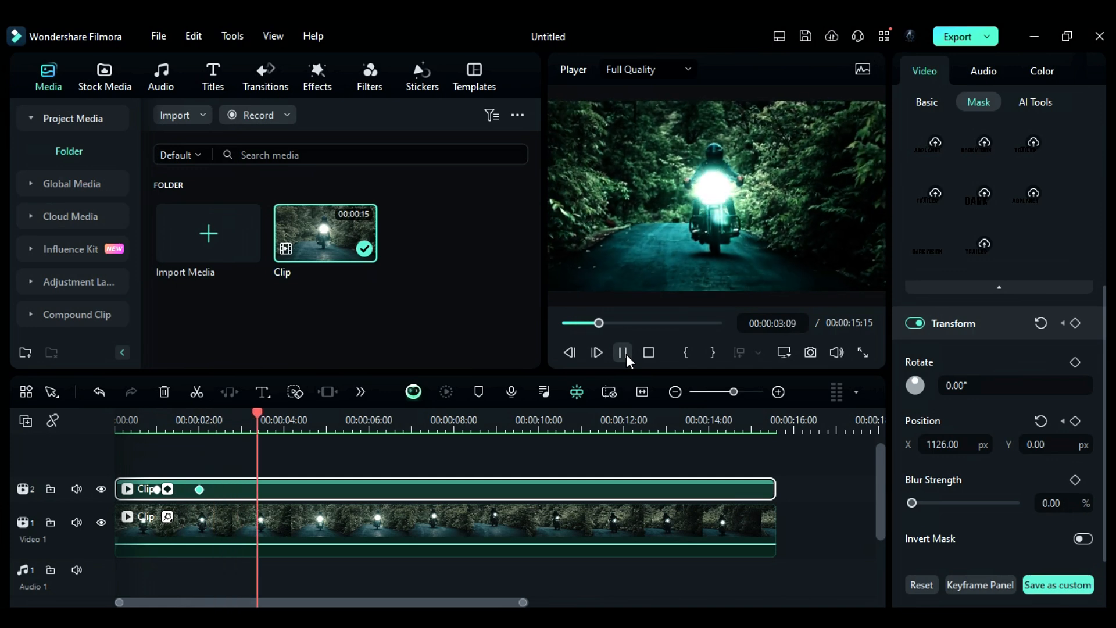
click(622, 351)
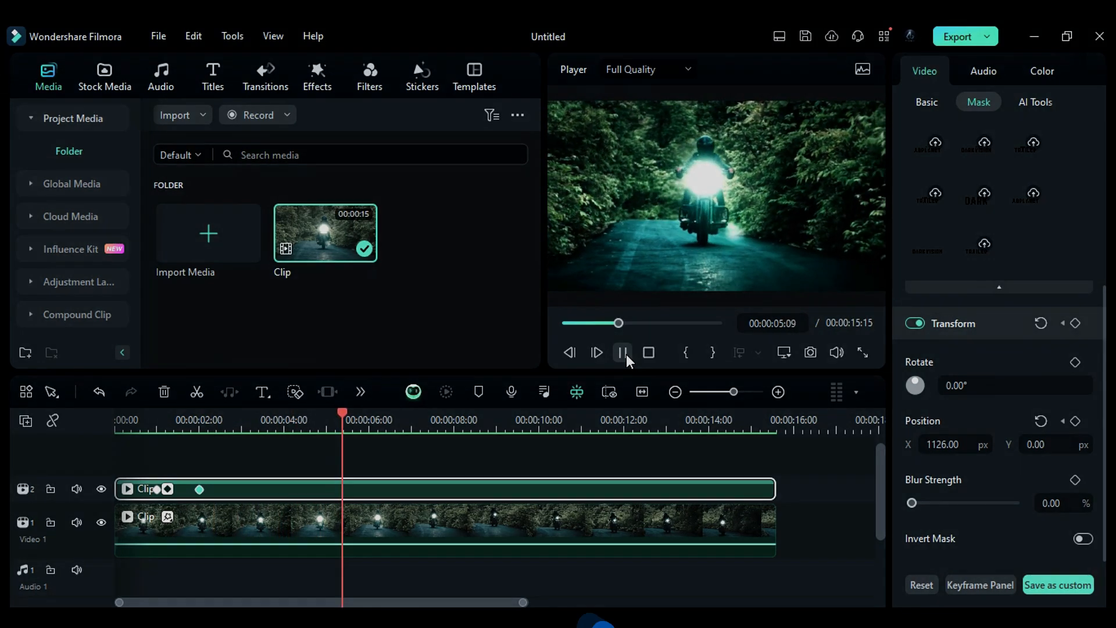
click(621, 353)
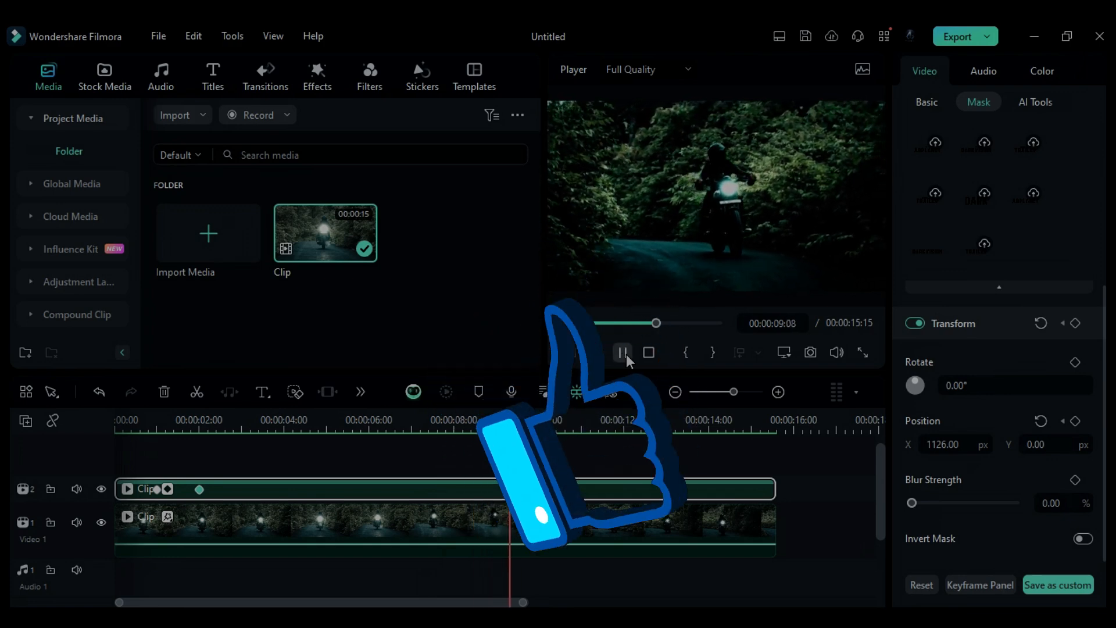
click(622, 352)
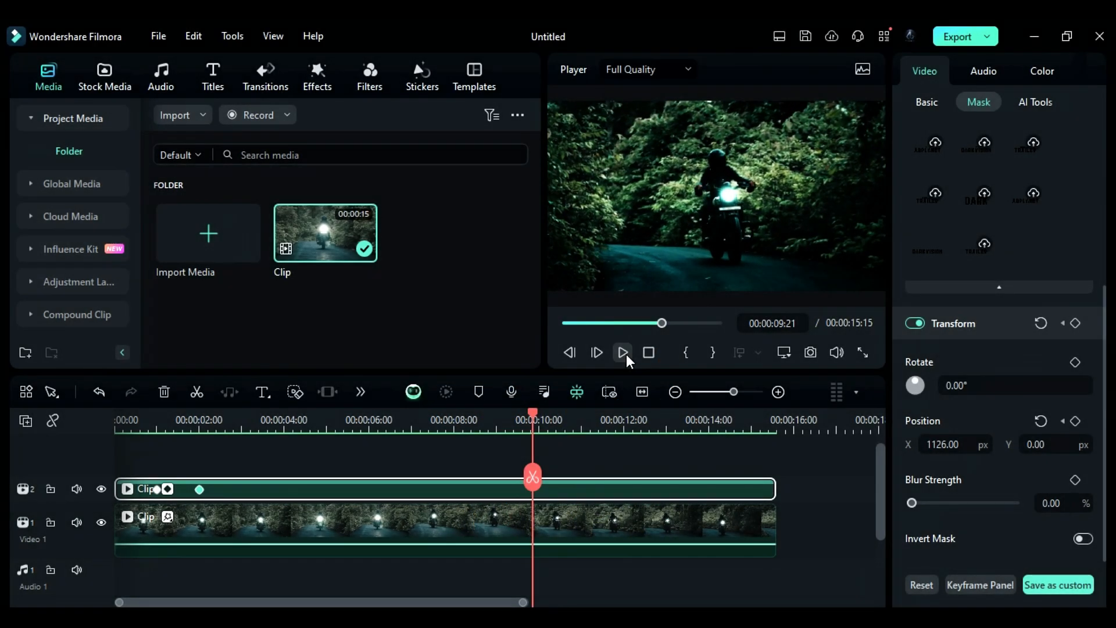